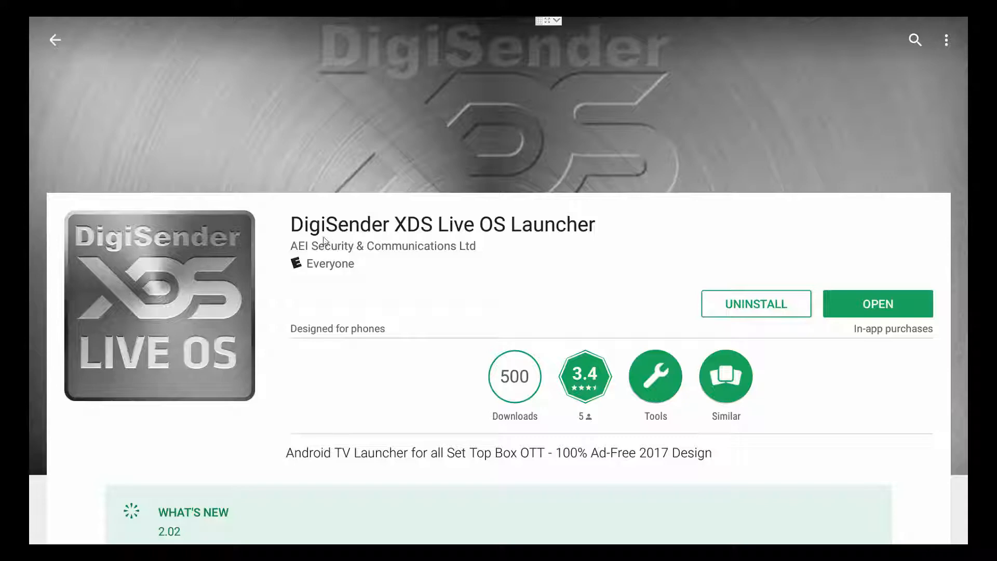
mouse_move(324, 283)
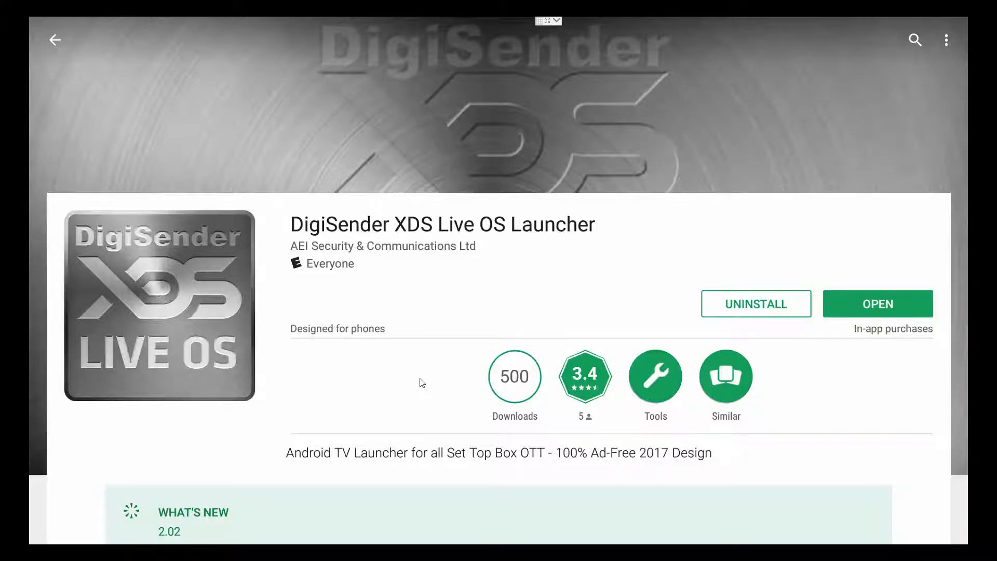
Step: Launch DigiSender XDS Live OS Launcher from its Play Store page with OPEN
click(878, 303)
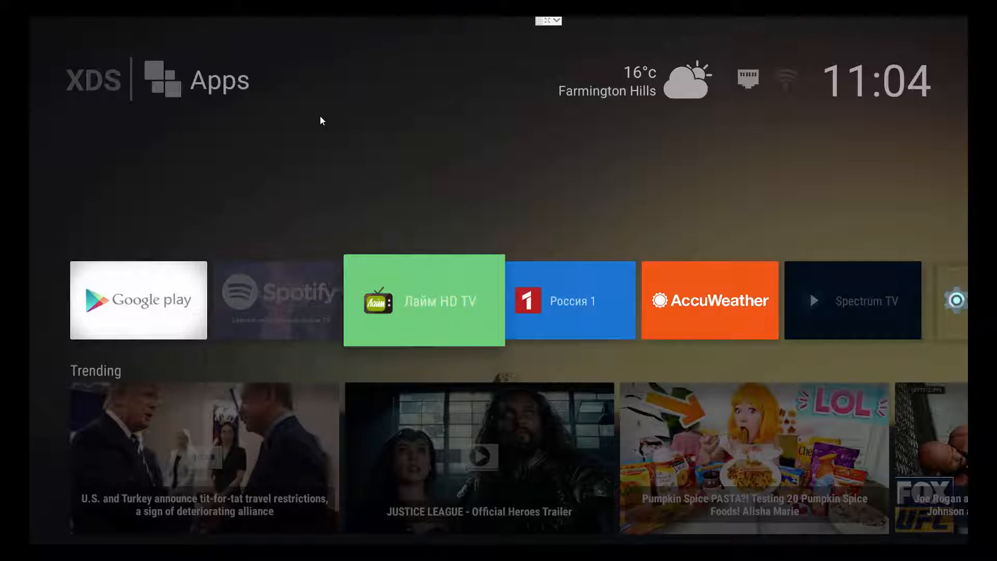
mouse_move(253, 114)
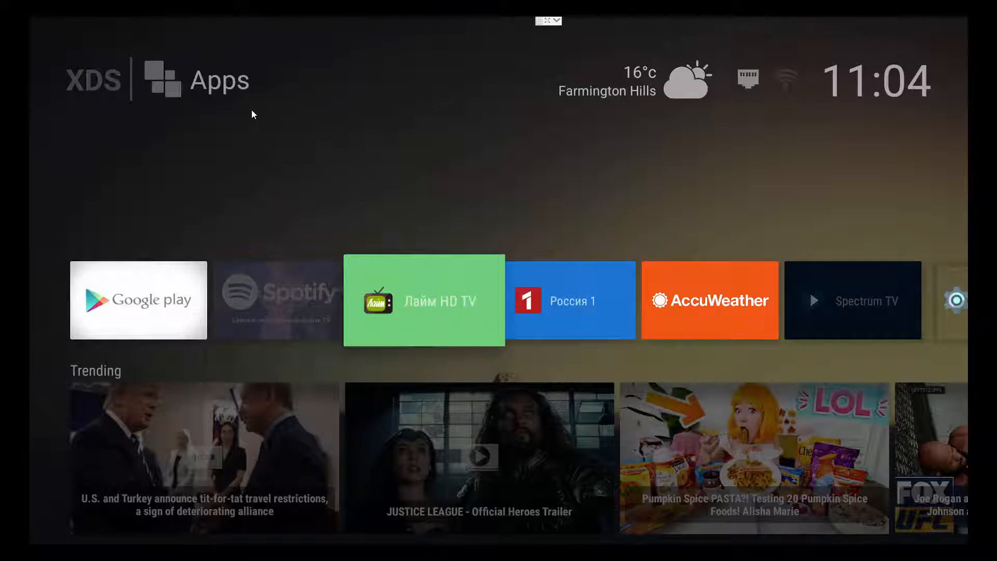
mouse_move(224, 92)
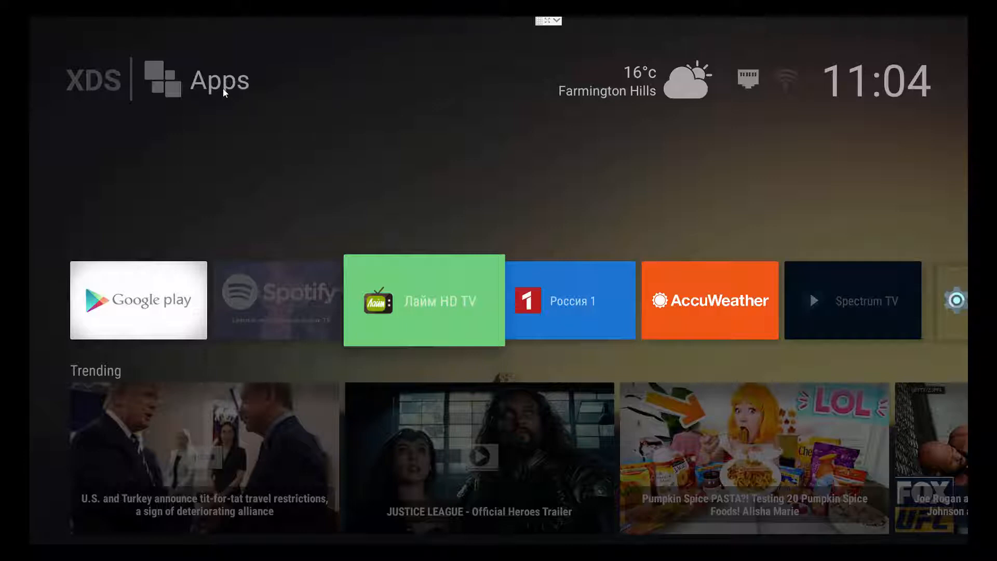
mouse_move(223, 91)
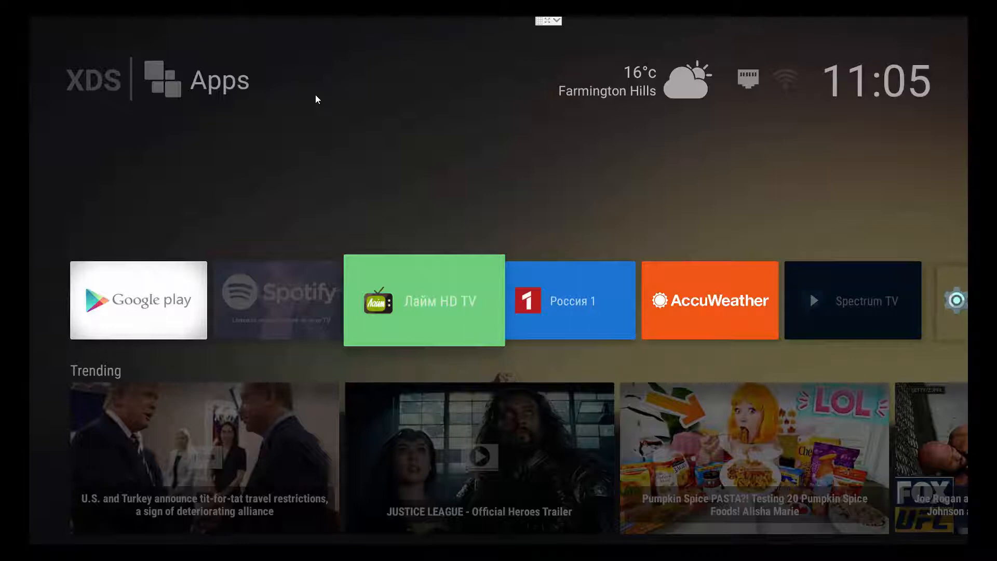
mouse_move(656, 274)
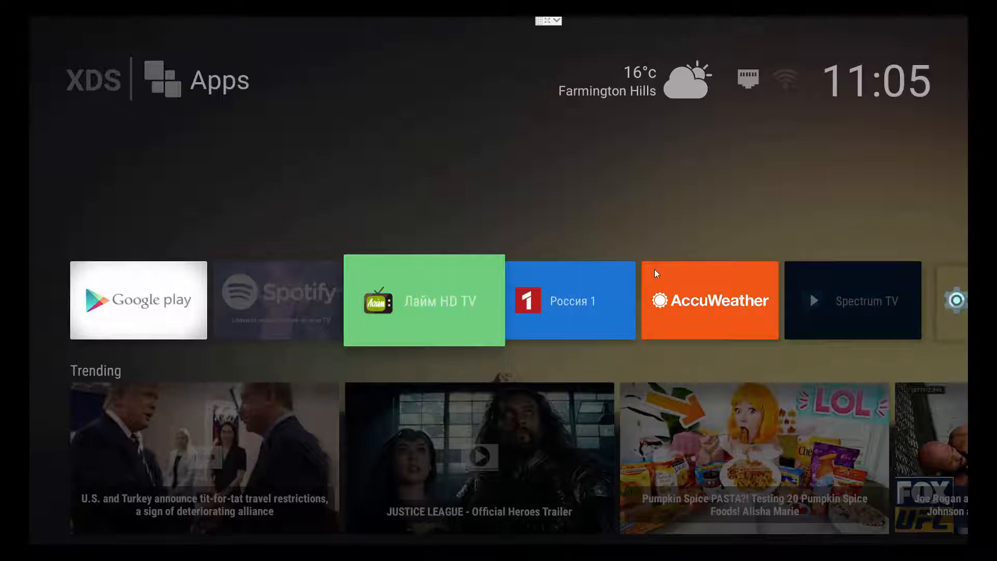
mouse_move(343, 378)
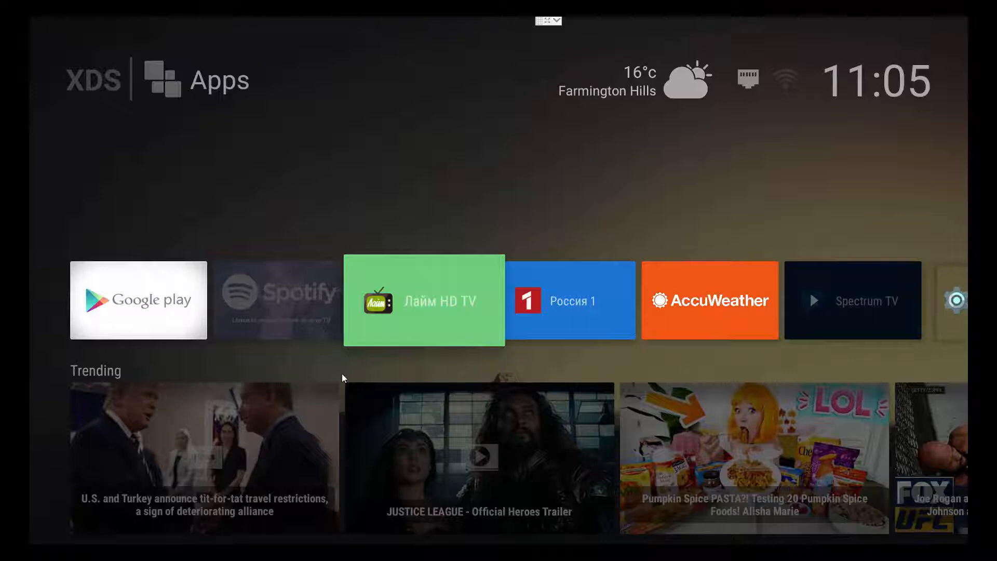
mouse_move(343, 385)
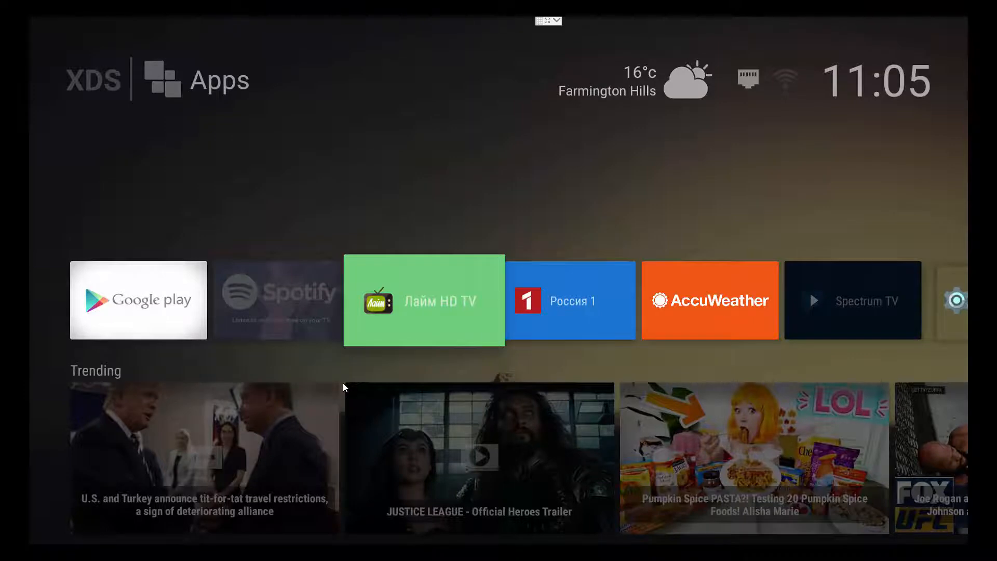
mouse_move(355, 371)
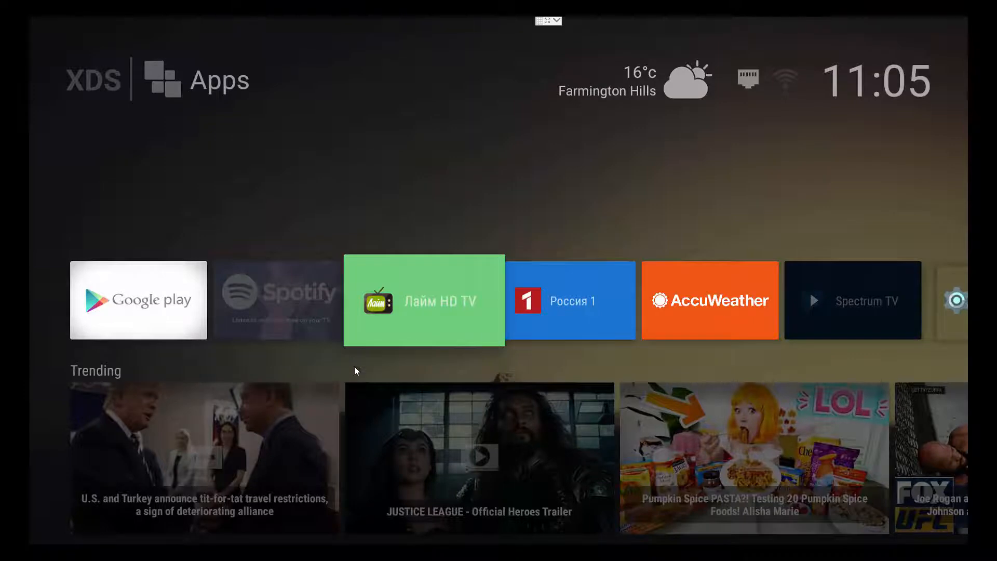
Step: Scroll down past the Trending row to reveal the Popular apps and XDS Live rows
scroll(down, 3)
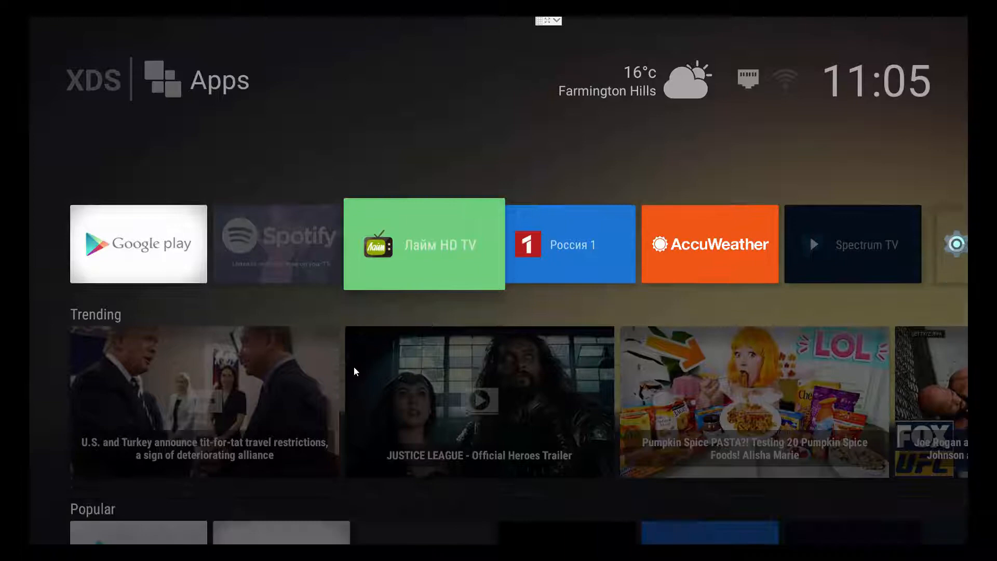
scroll(down, 3)
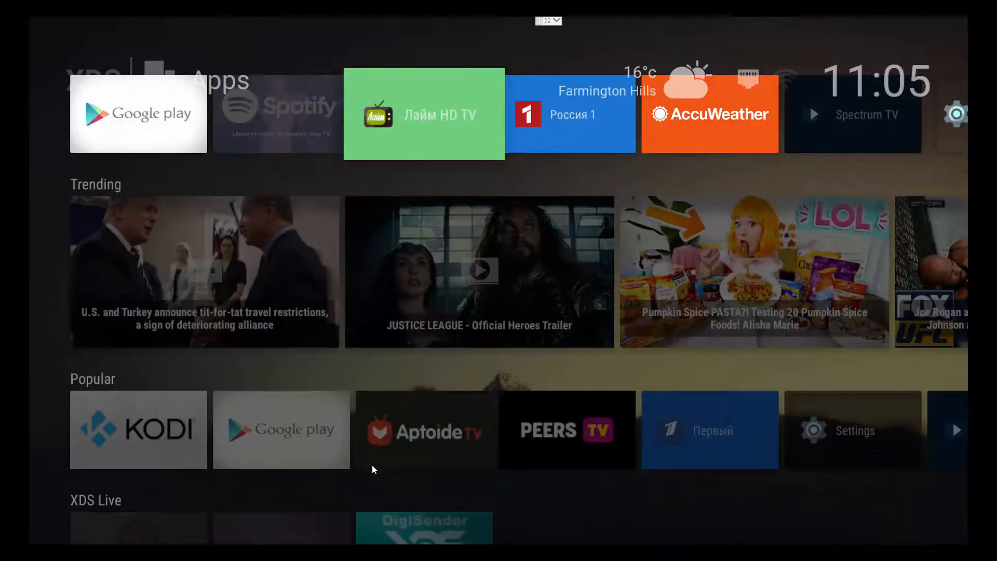
scroll(down, 3)
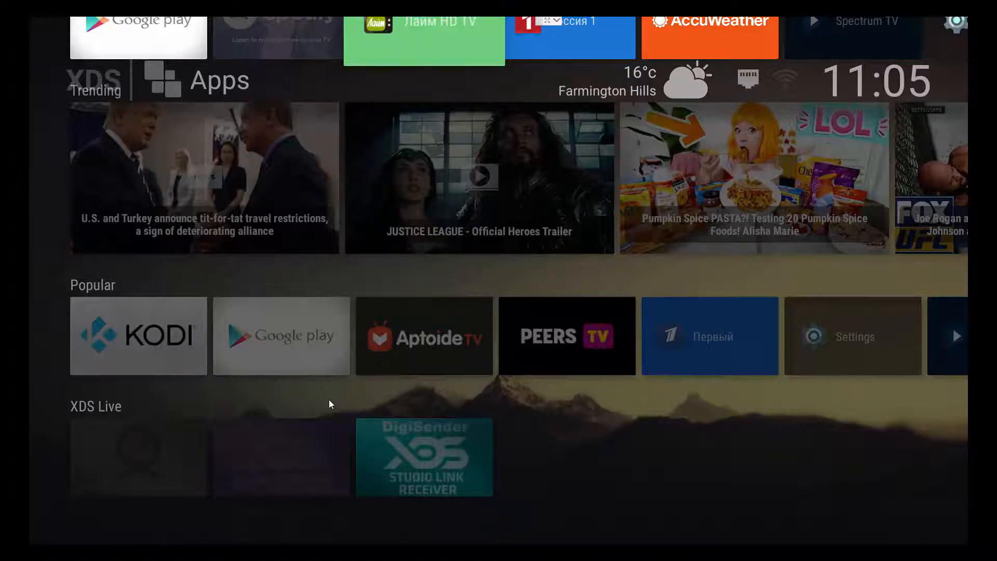
mouse_move(363, 425)
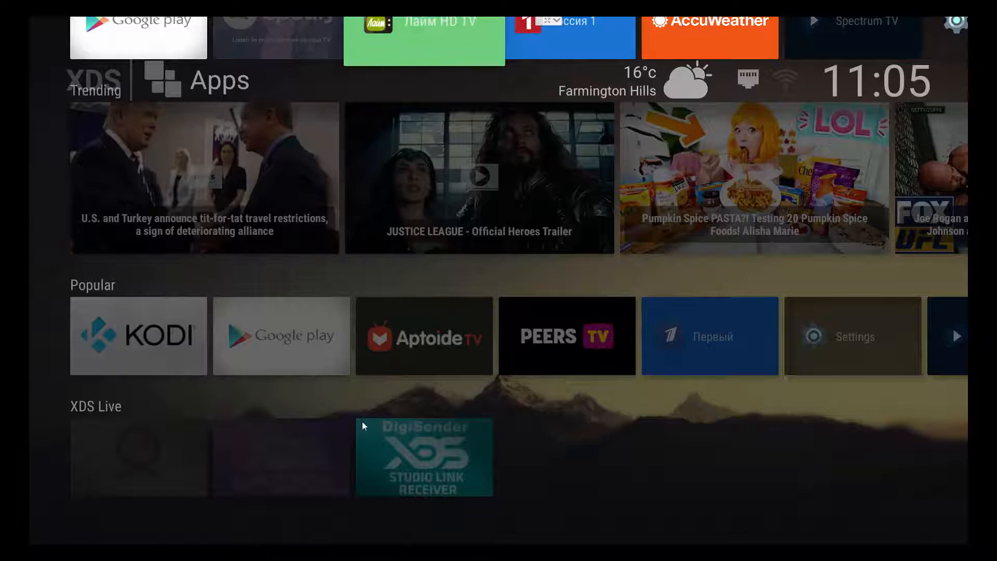